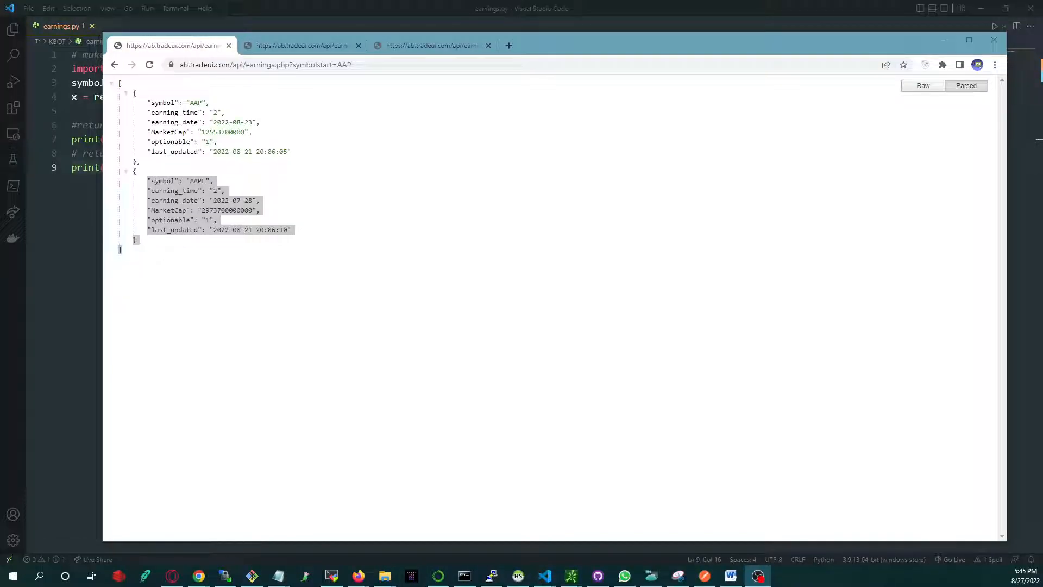
- Clear the selection over the AAPL record and switch to the TSLA earnings result tab
left_click(295, 272)
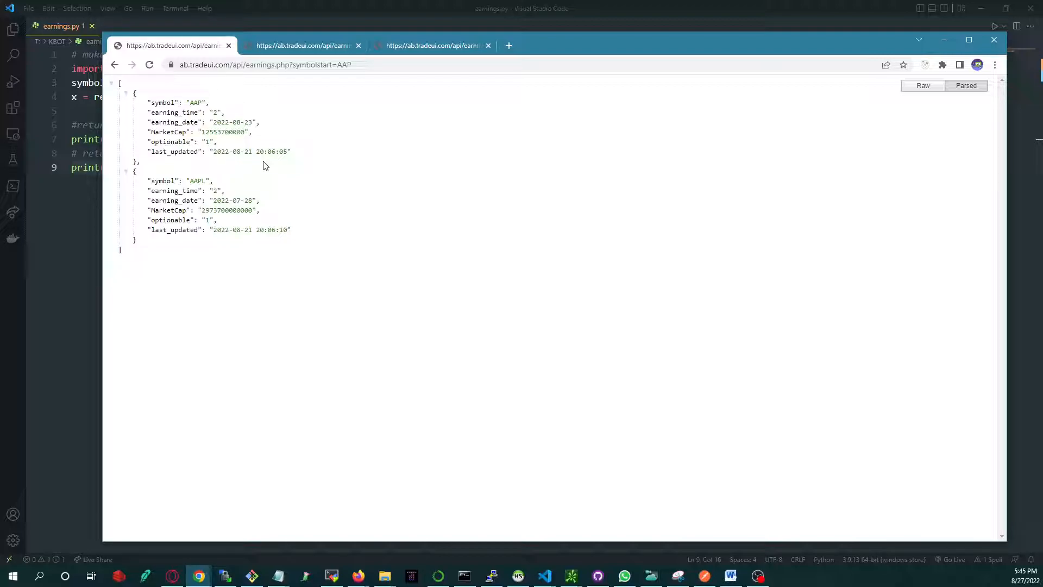
left_click_drag(150, 102, 291, 229)
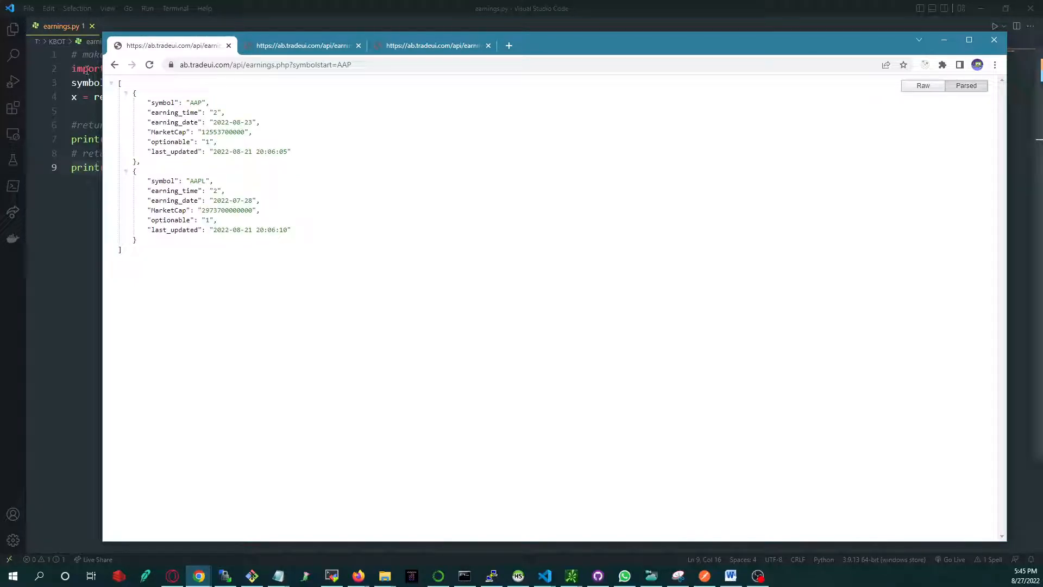
left_click(265, 64)
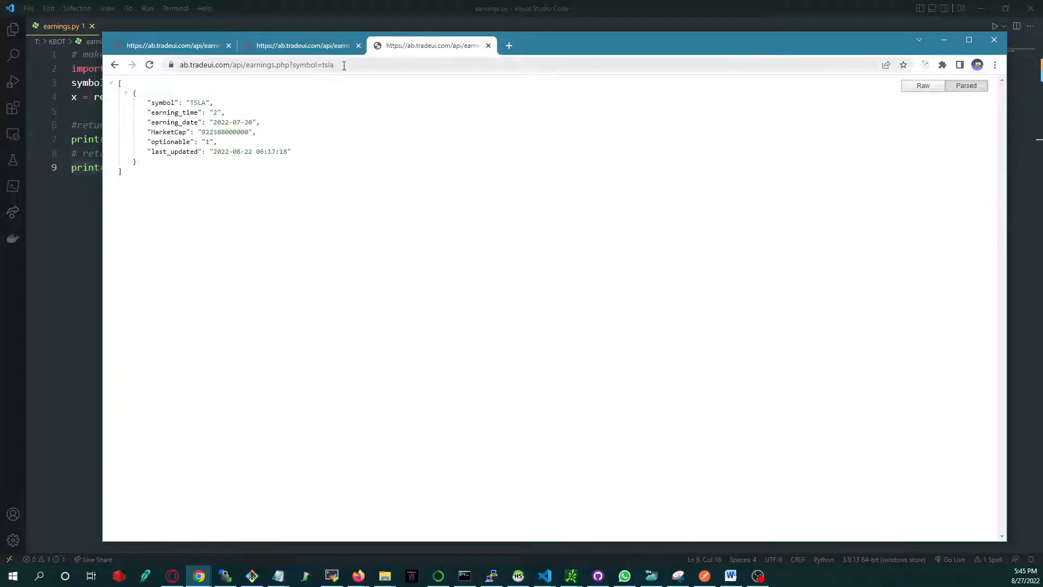
left_click(266, 64)
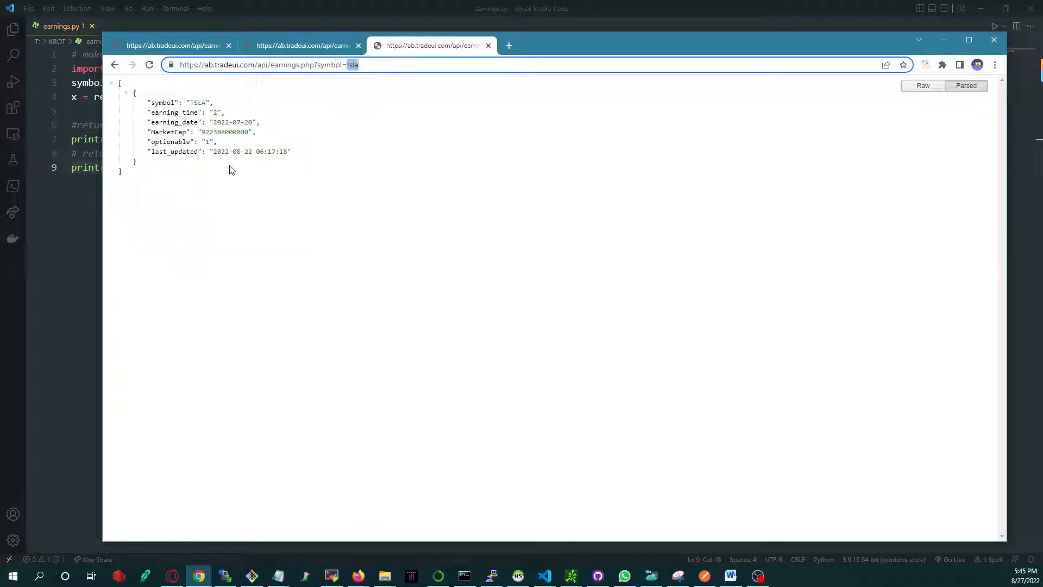
double_click(182, 112)
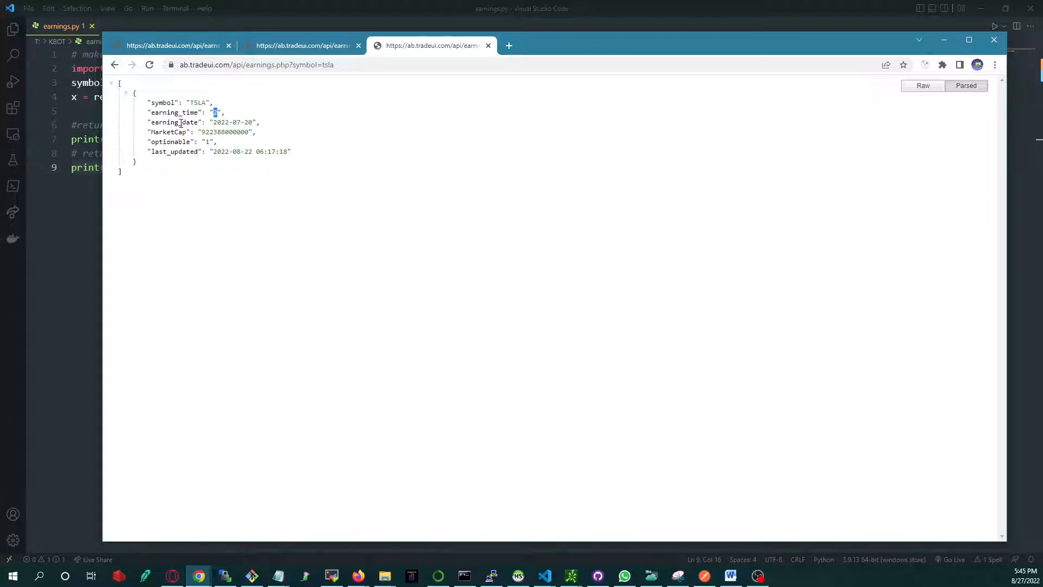
double_click(167, 131)
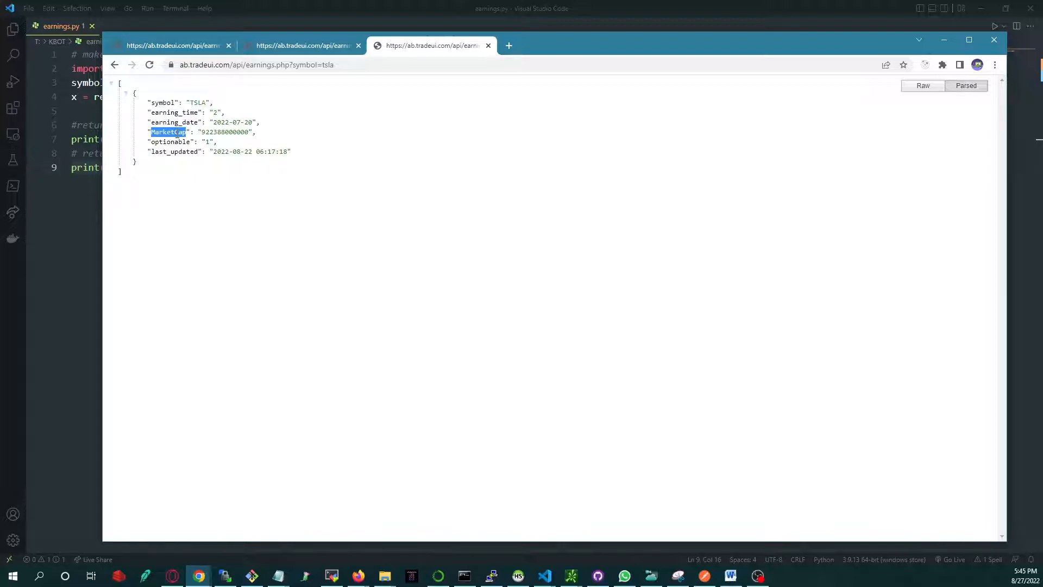
left_click(175, 141)
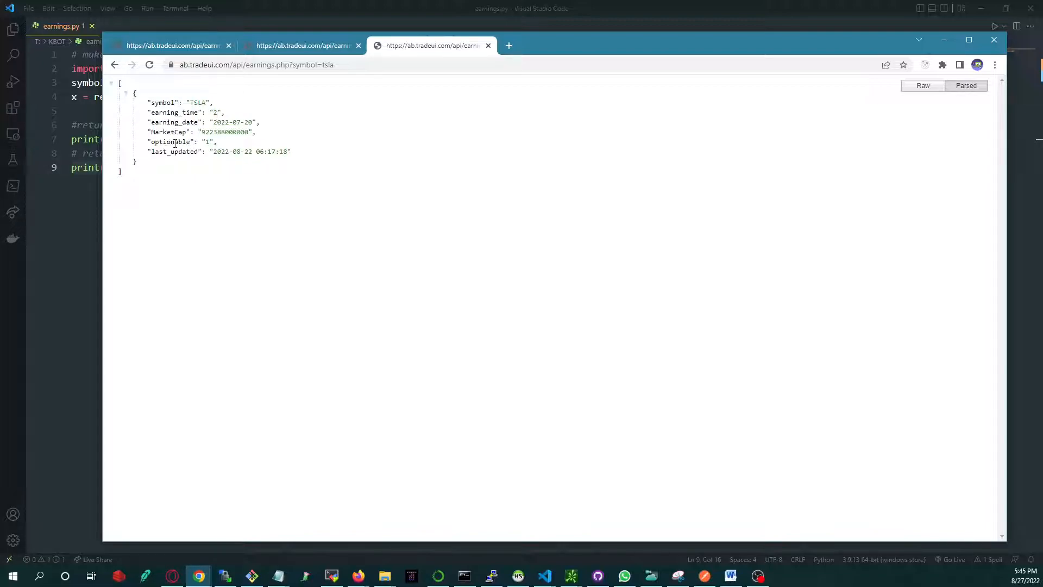
double_click(169, 141)
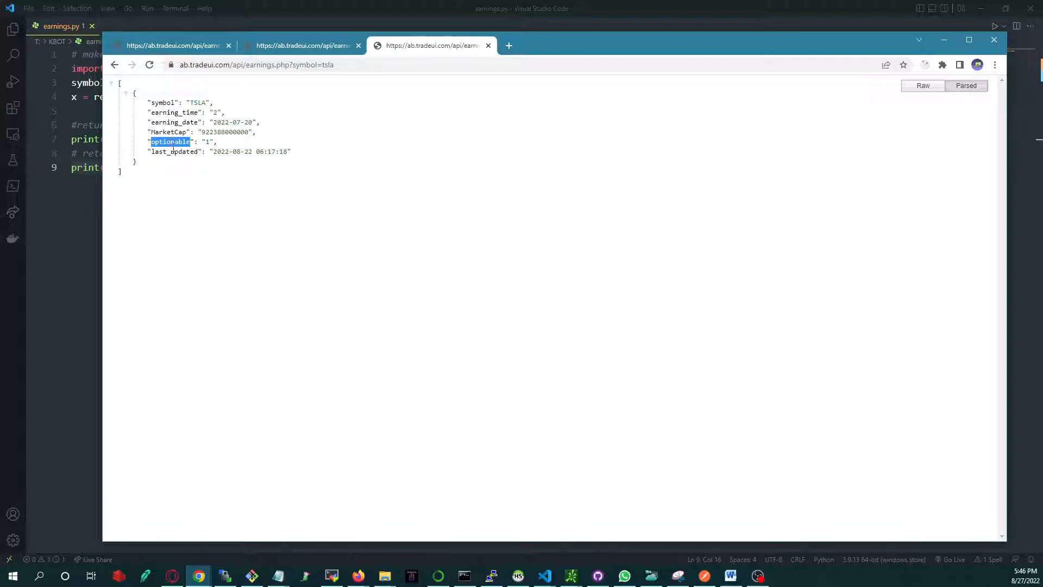
double_click(174, 151)
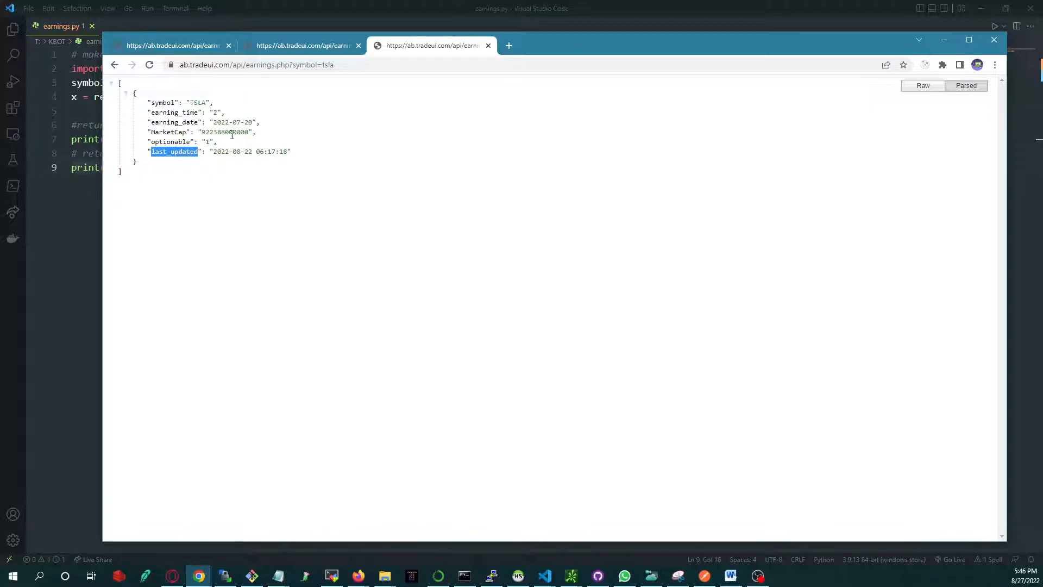
left_click(303, 45)
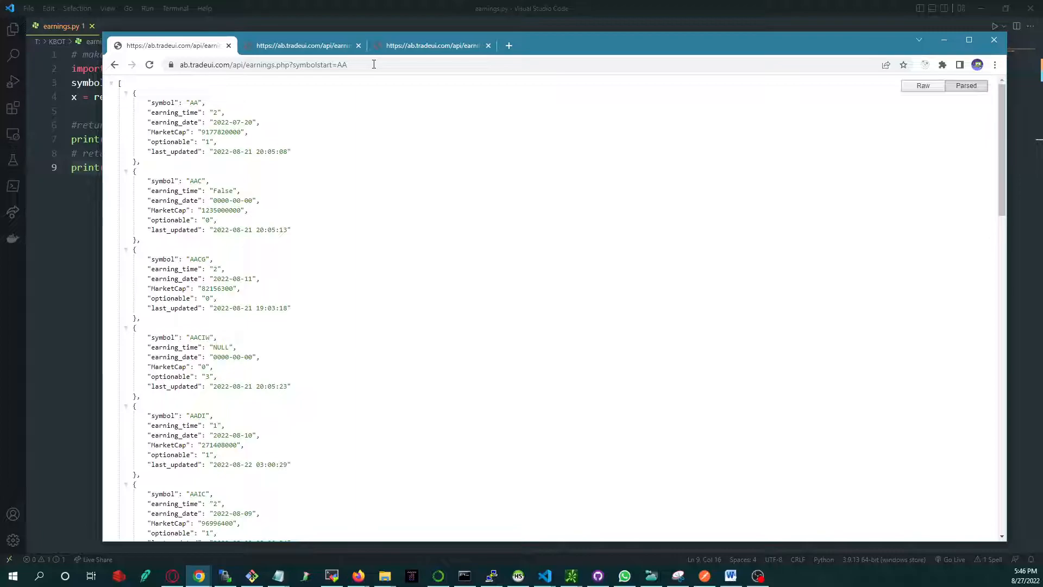
- Scroll down through the A-prefix records such as AFGD, AFIB, AFL and AFMD
scroll("down", 3)
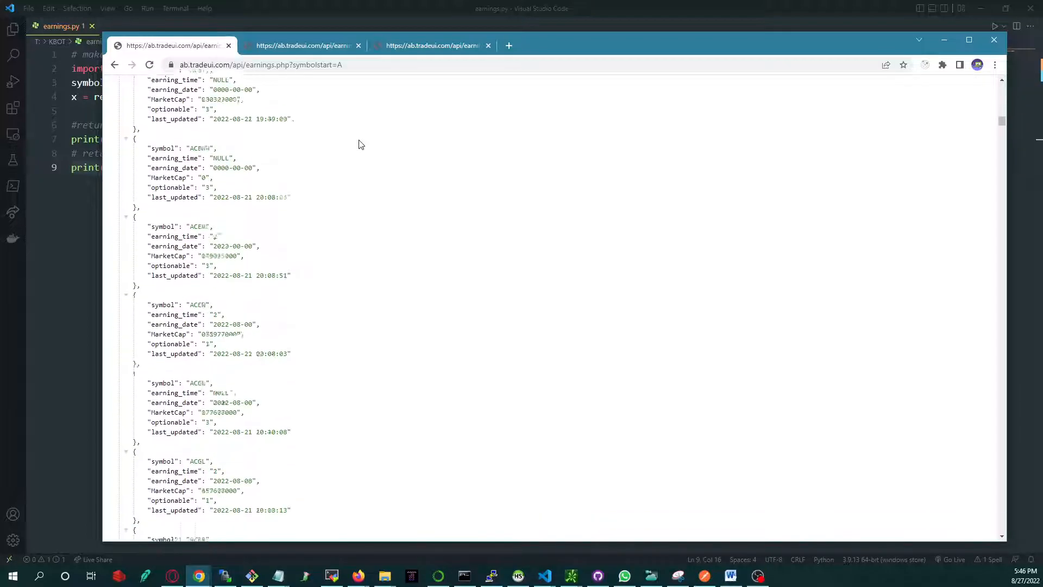
scroll("down", 3)
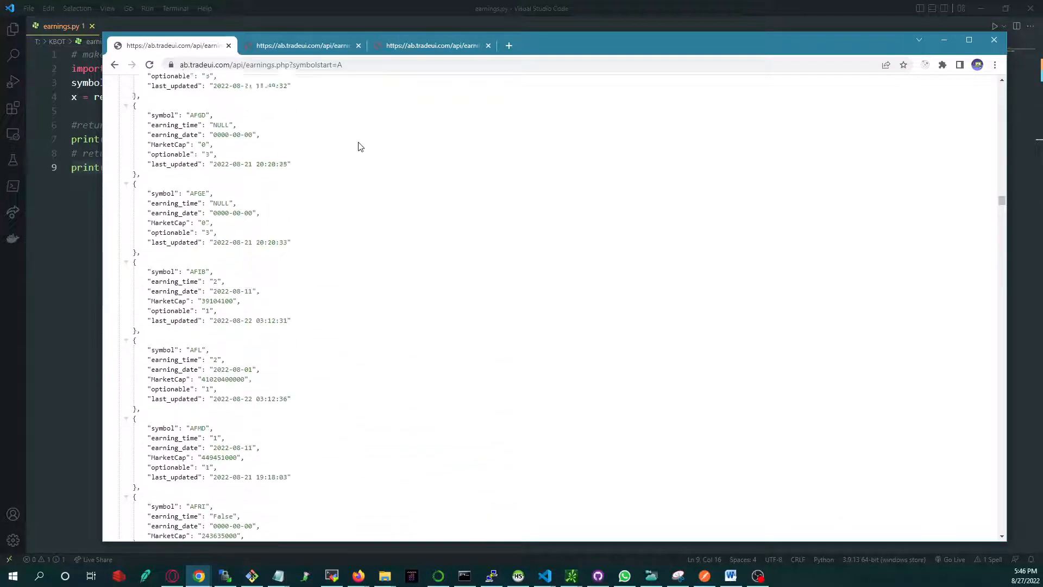